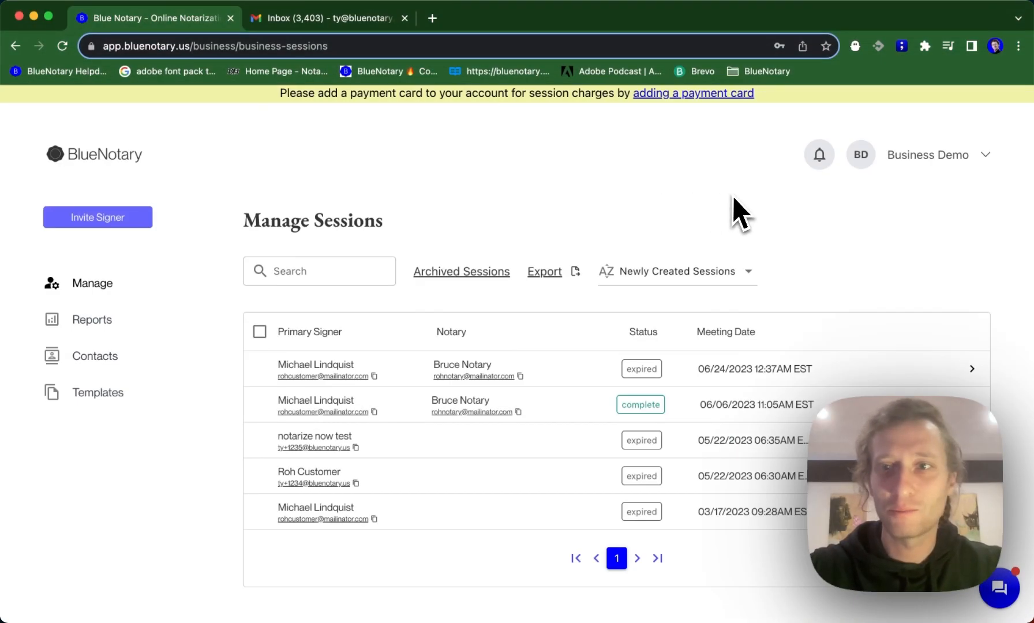
mouse_move(739, 237)
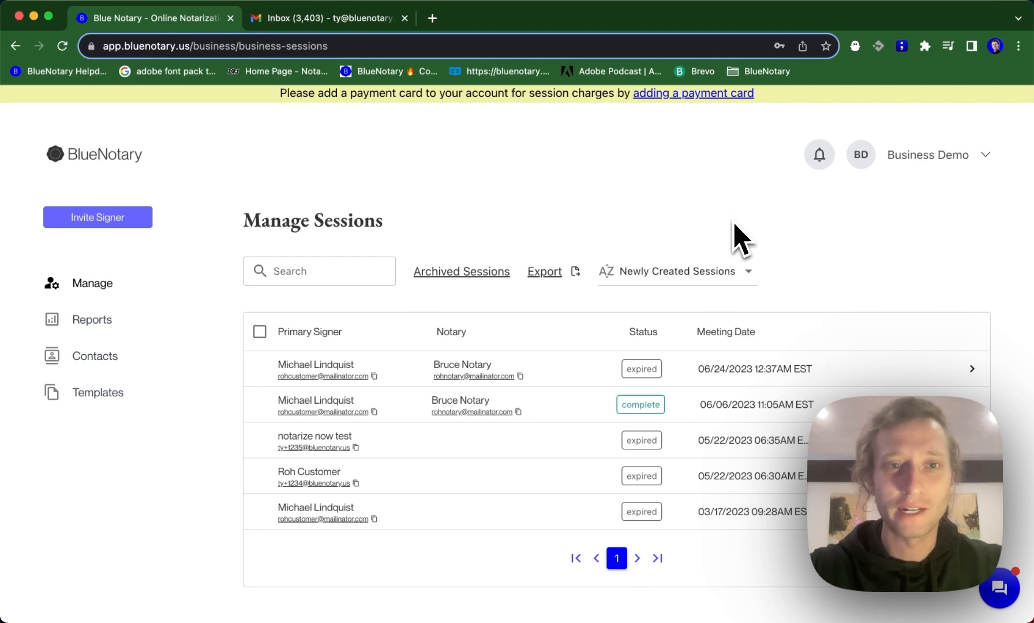
mouse_move(709, 214)
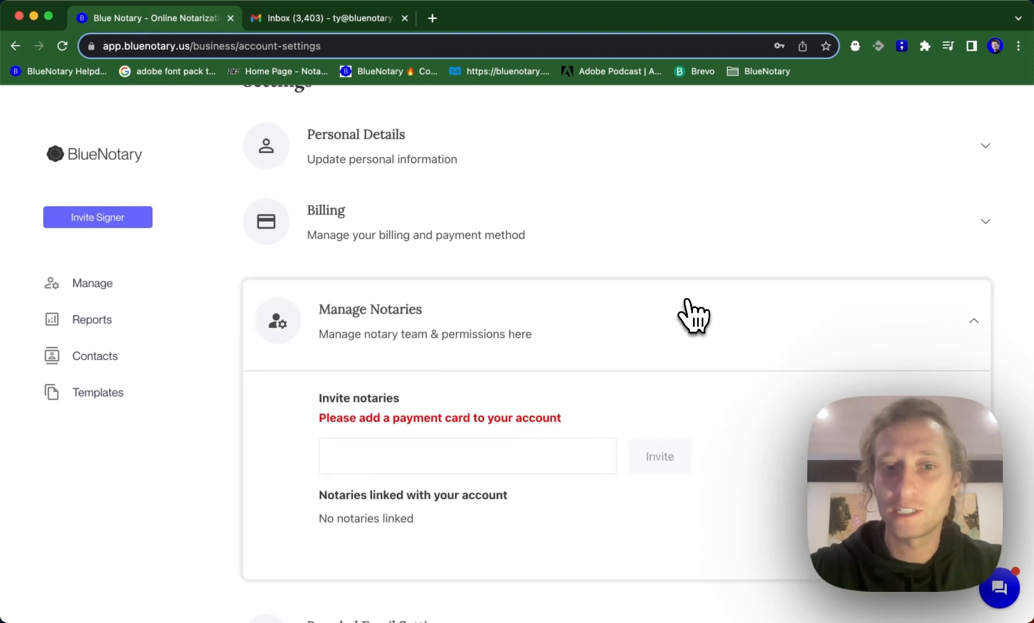
- Set the saved Visa card ending 4242 as the account's payment card
scroll("down", 3)
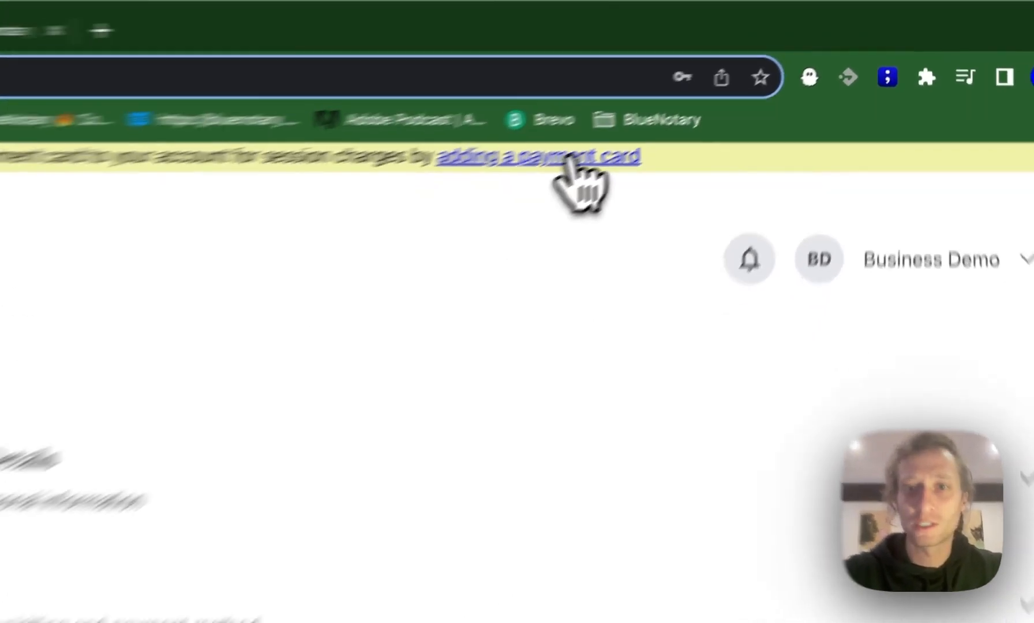
left_click(541, 156)
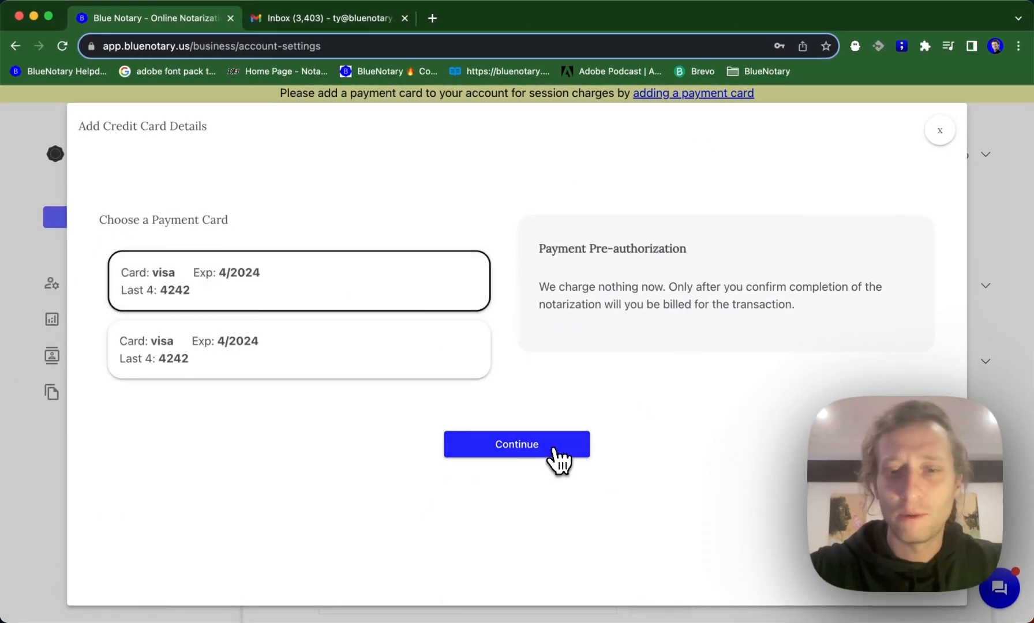
left_click(516, 443)
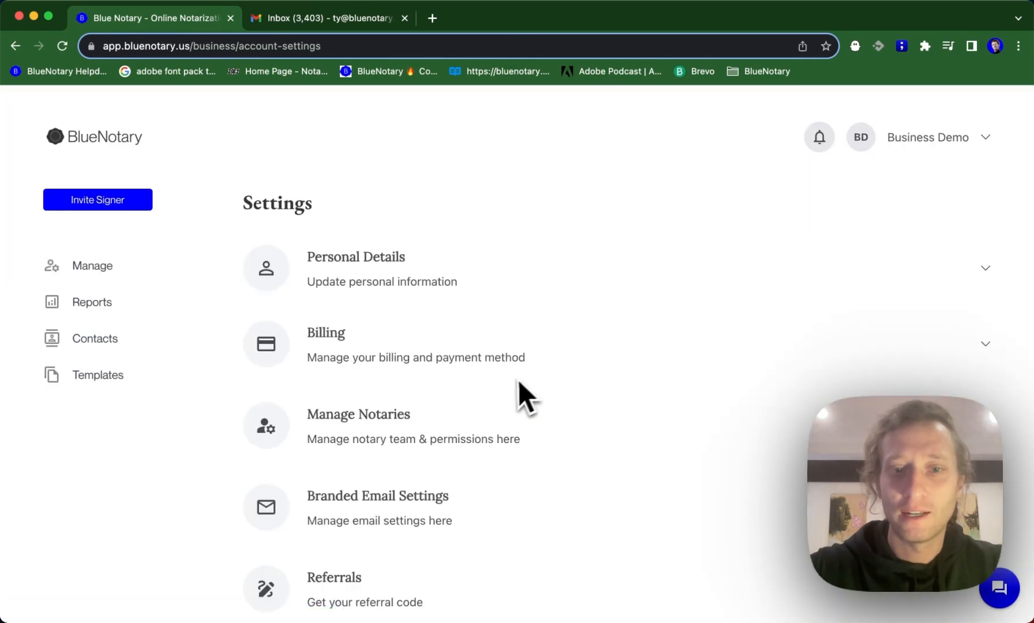
- Expand Manage Notaries and type the notary's email address into Invite notaries
left_click(358, 414)
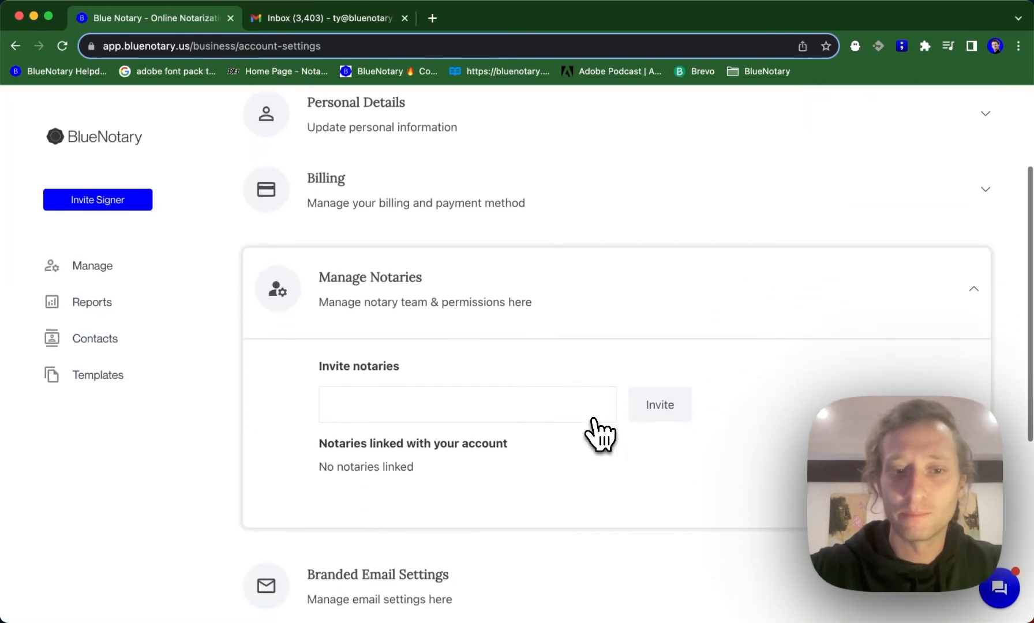
left_click(466, 404)
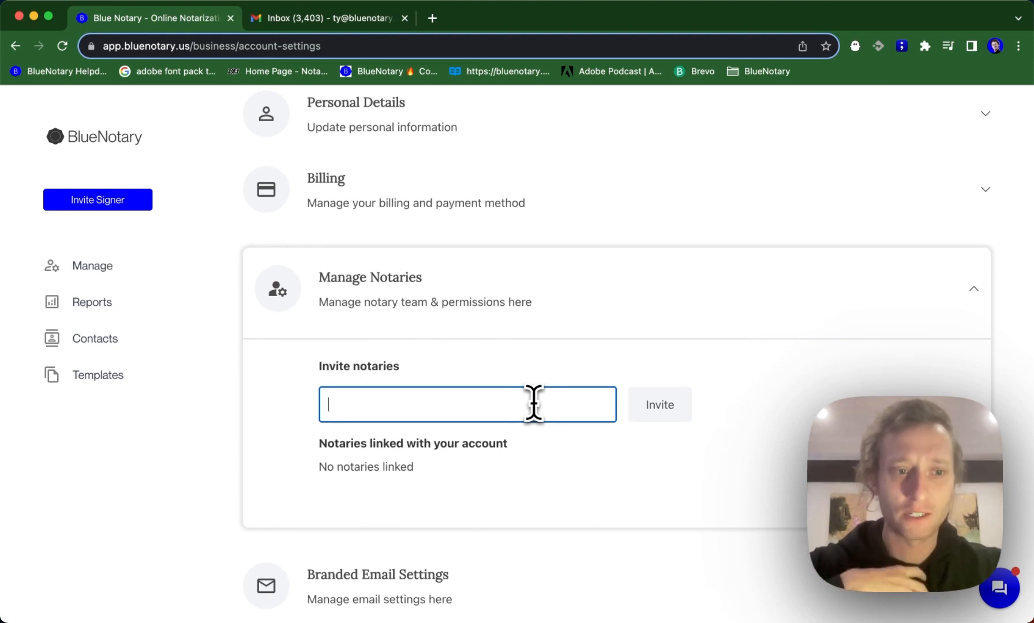
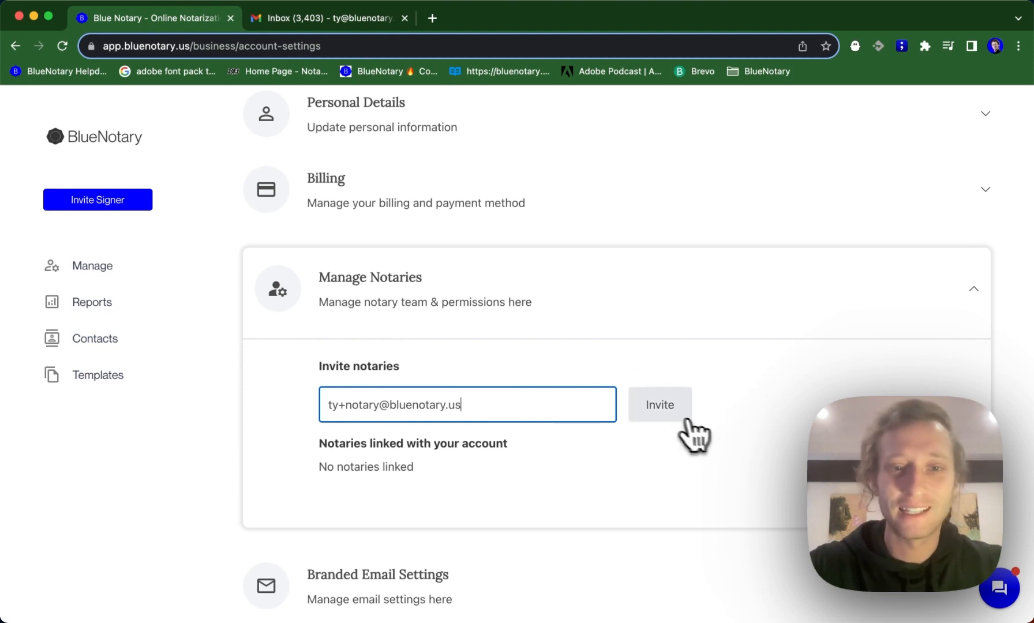
- Send the notary invite with 'Notary can Invite Signer for Session' set to Yes
left_click(659, 404)
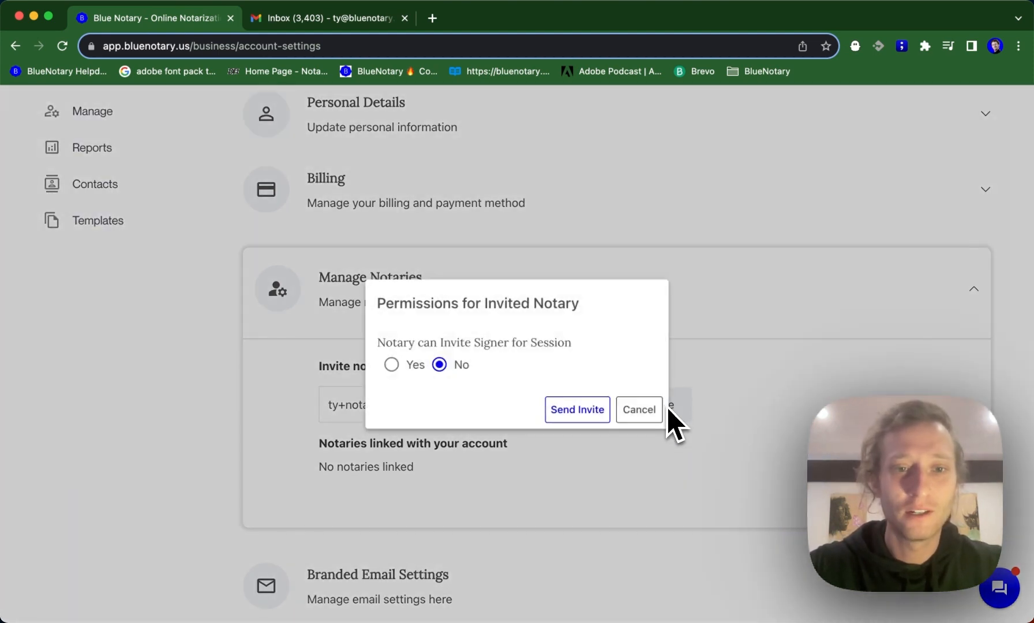
mouse_move(387, 364)
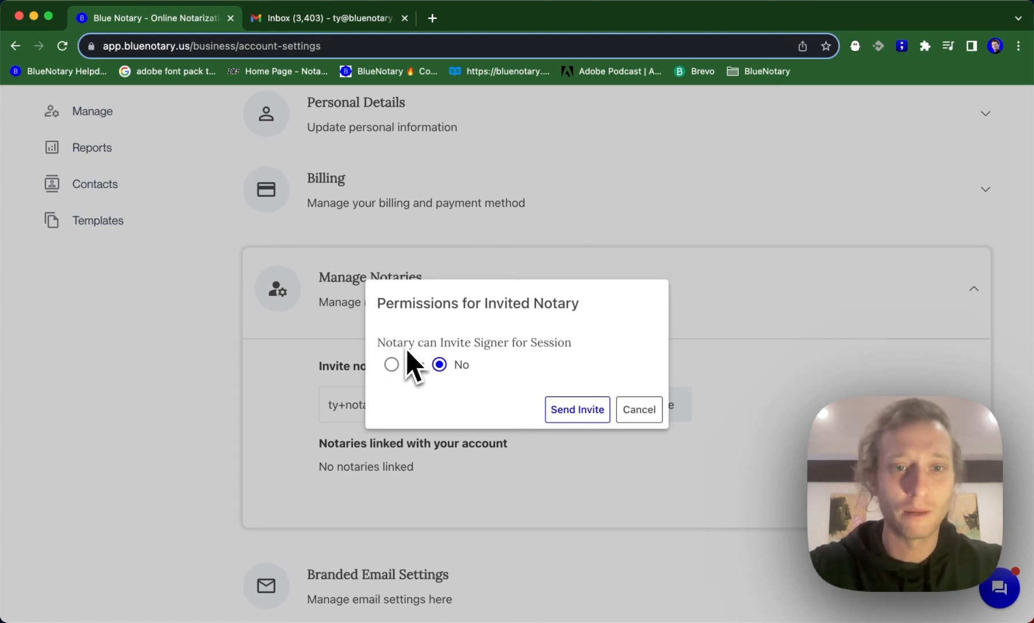
left_click(392, 365)
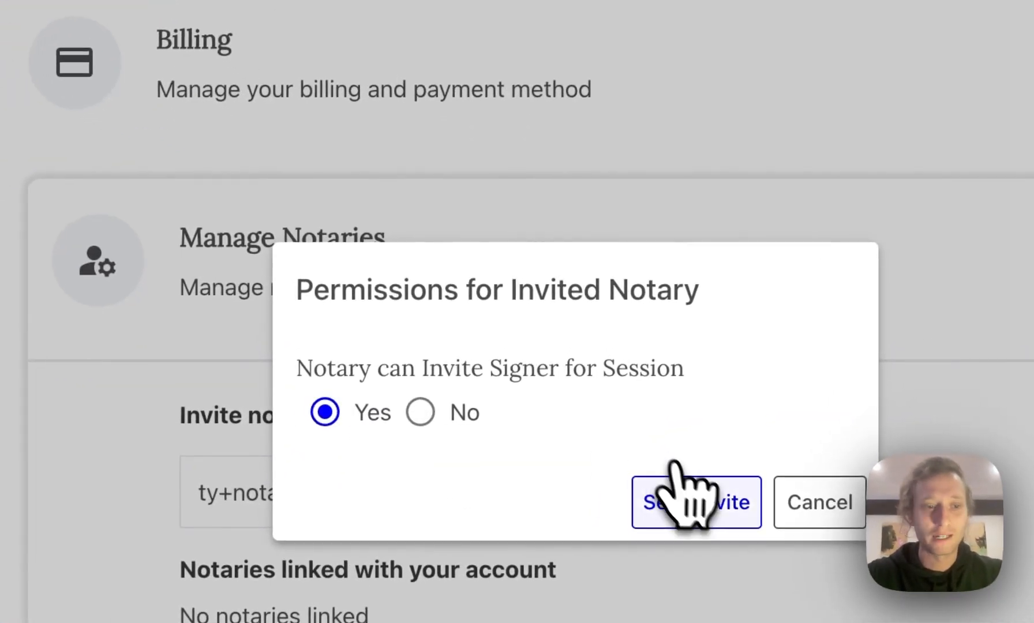
left_click(695, 502)
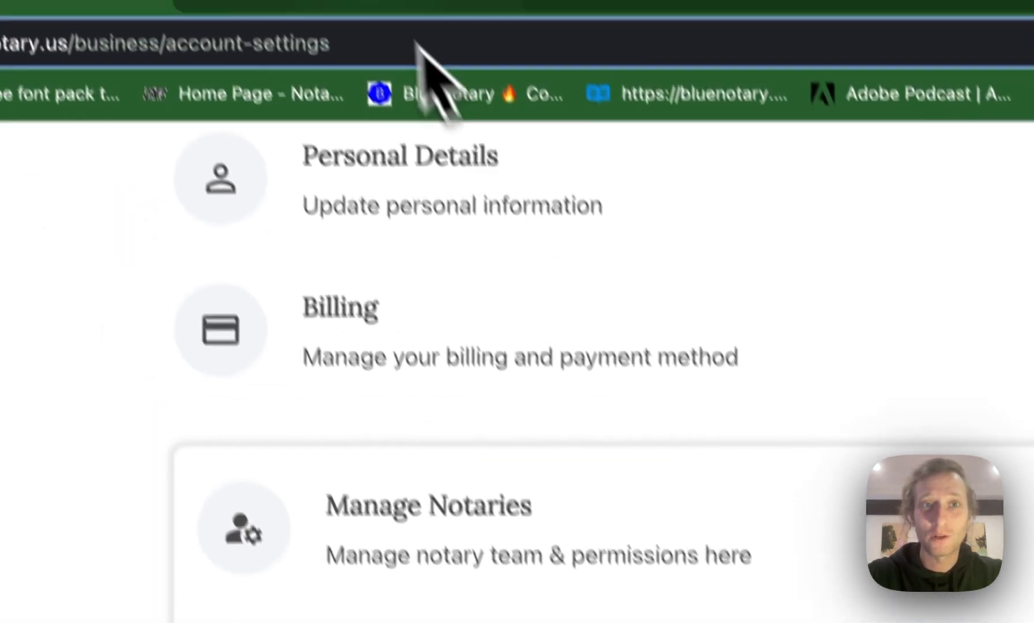
- Open the 'Create Your Notary Account' email in Gmail and follow Get Started
left_click(323, 18)
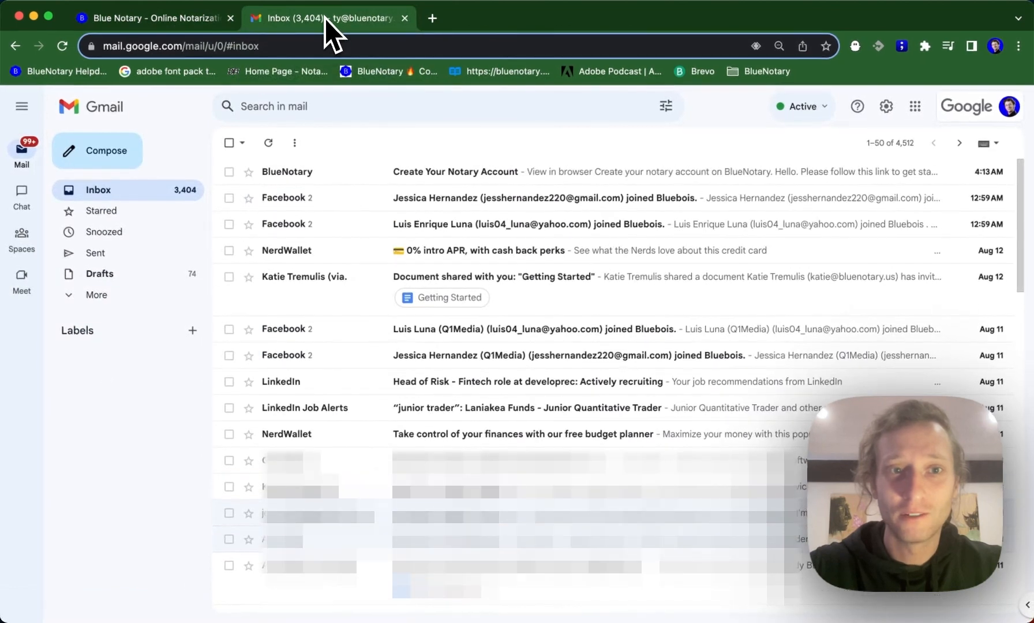
left_click(454, 171)
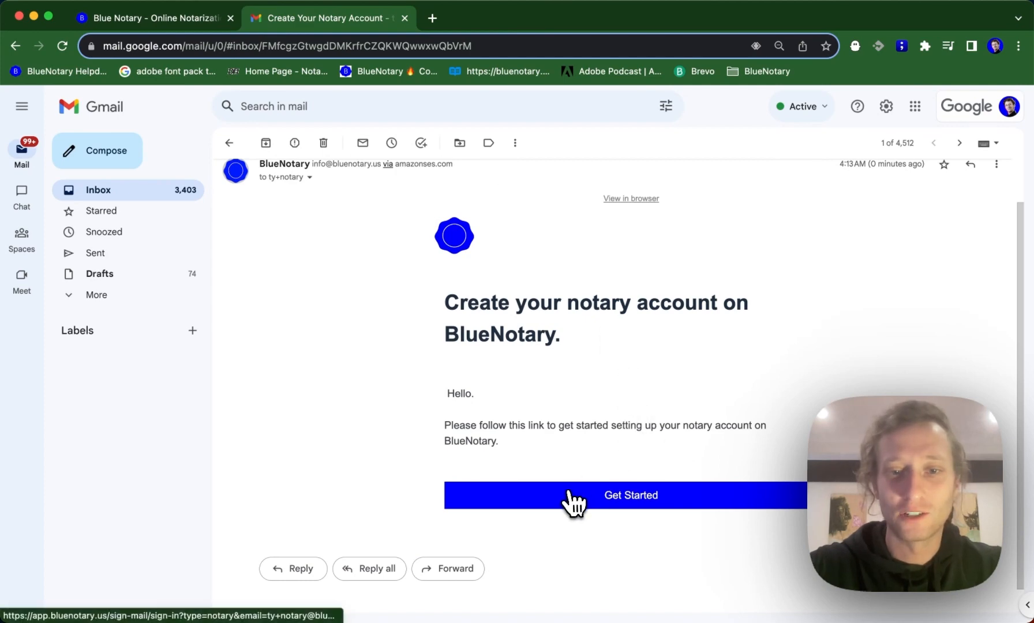
left_click(630, 494)
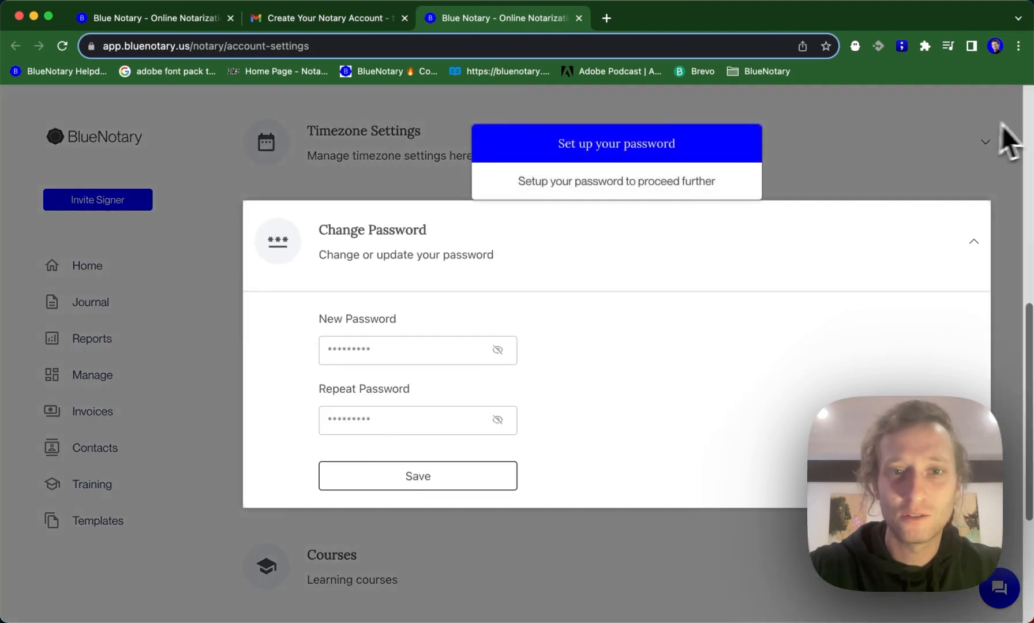
- Enter the new notary password in both password fields and save it
left_click(409, 350)
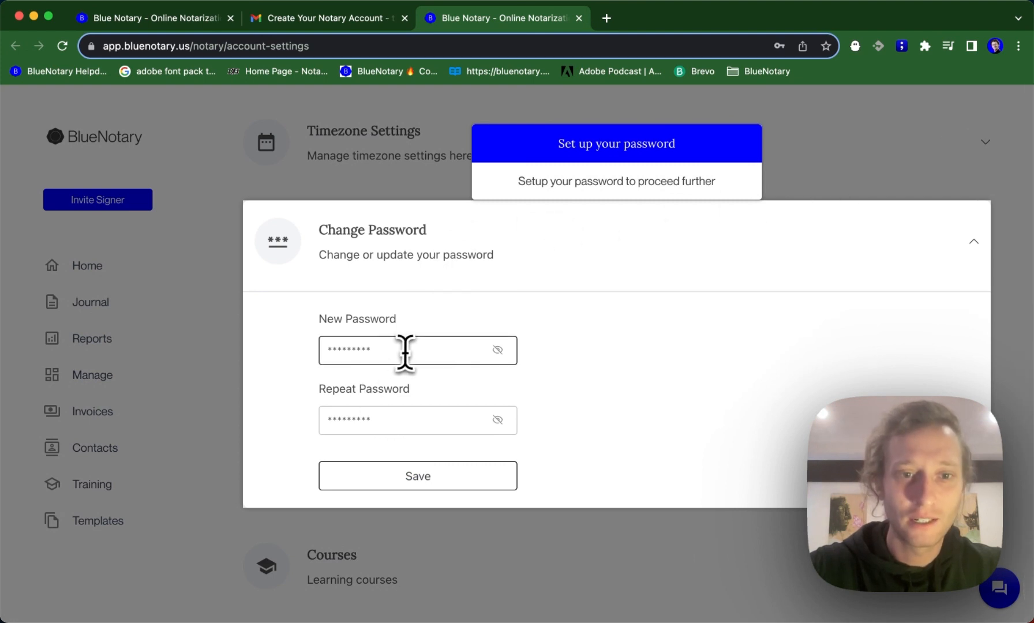
left_click(403, 349)
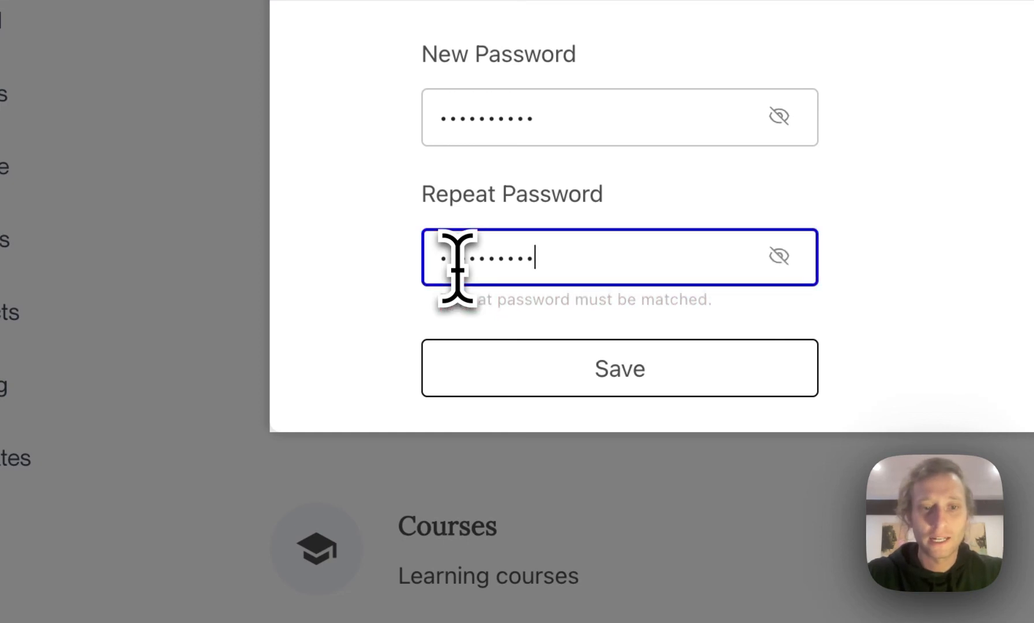
left_click(619, 368)
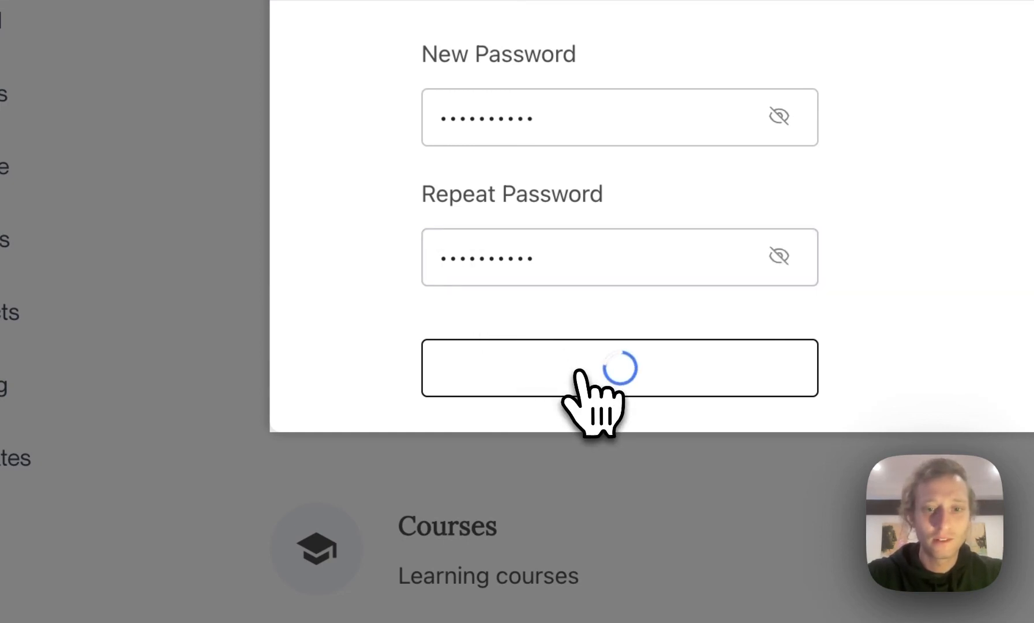
left_click(618, 368)
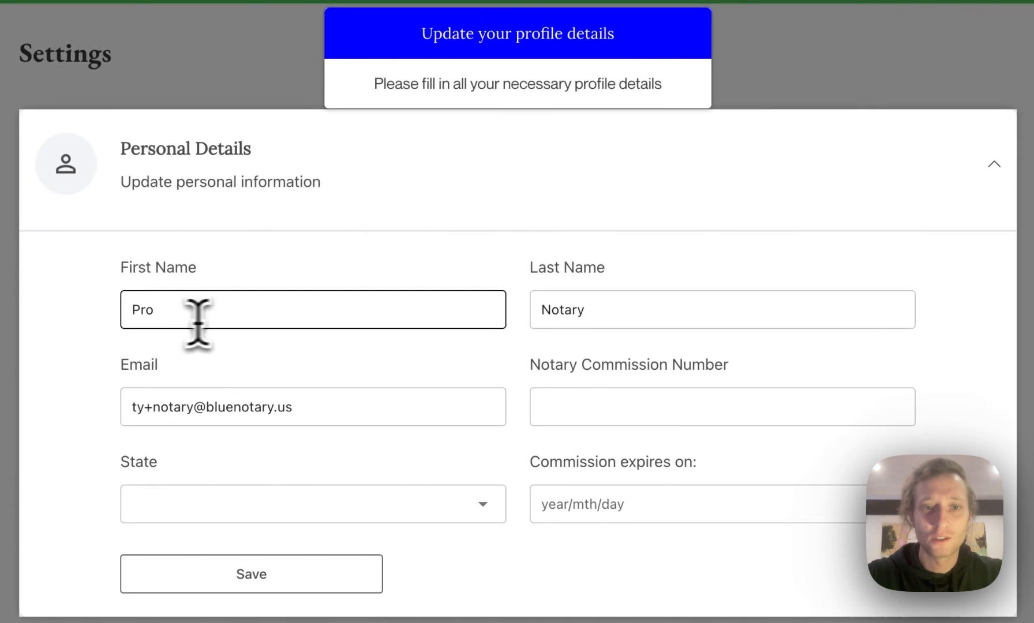
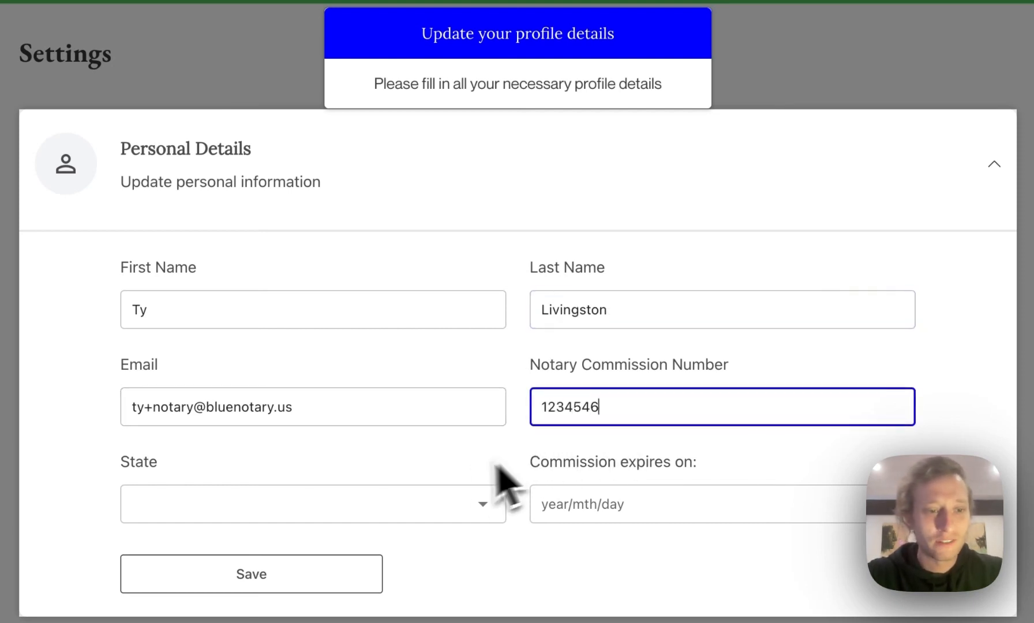
- Fill in the notary's name and commission number 1234546, with Colorado as state
left_click(312, 504)
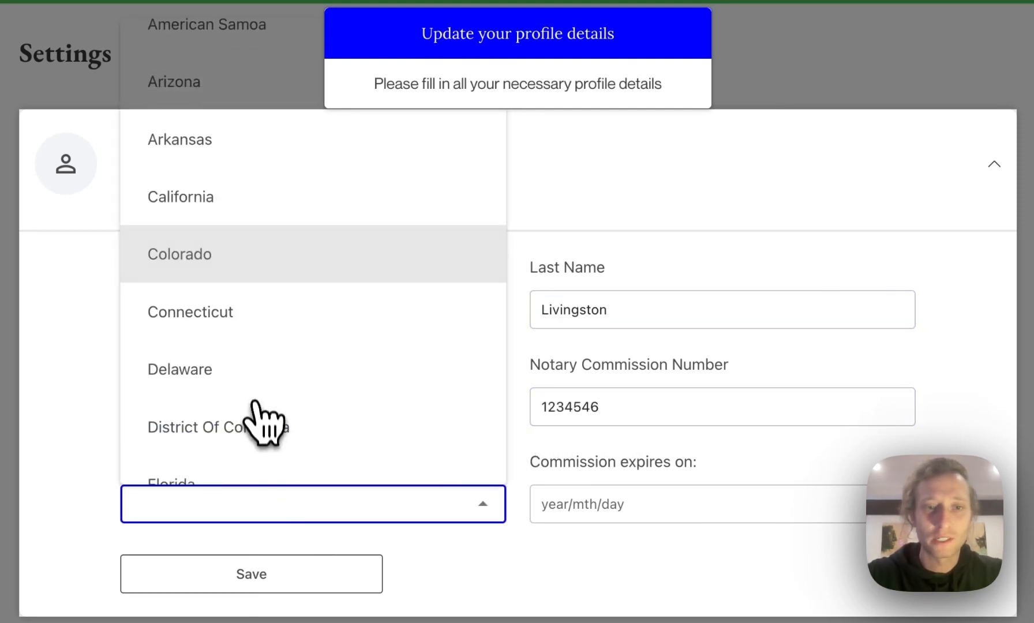
left_click(179, 254)
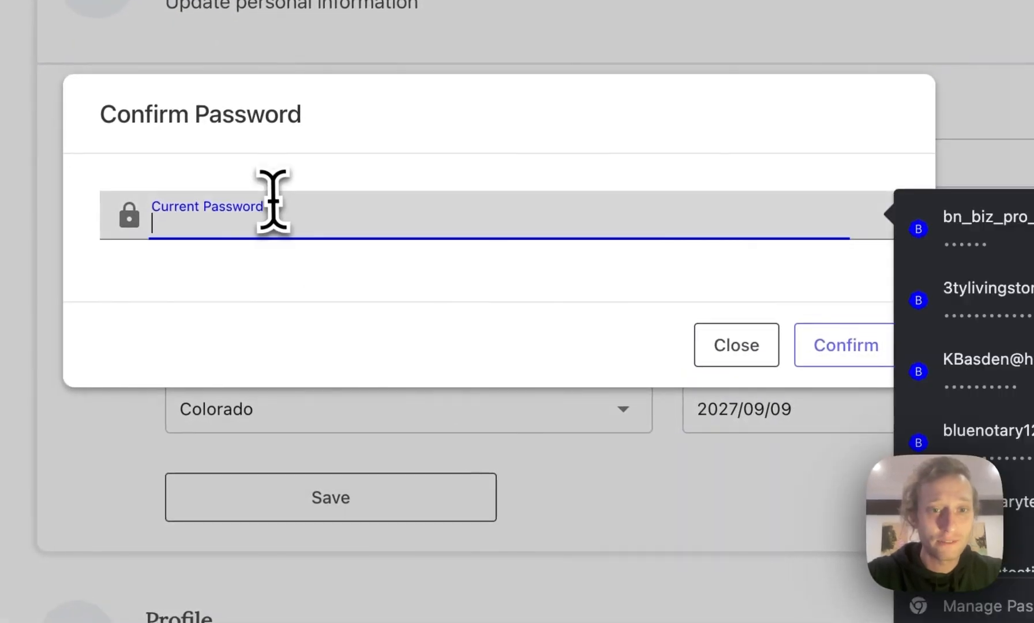
- Confirm the current password so the notary details are saved
type("•••")
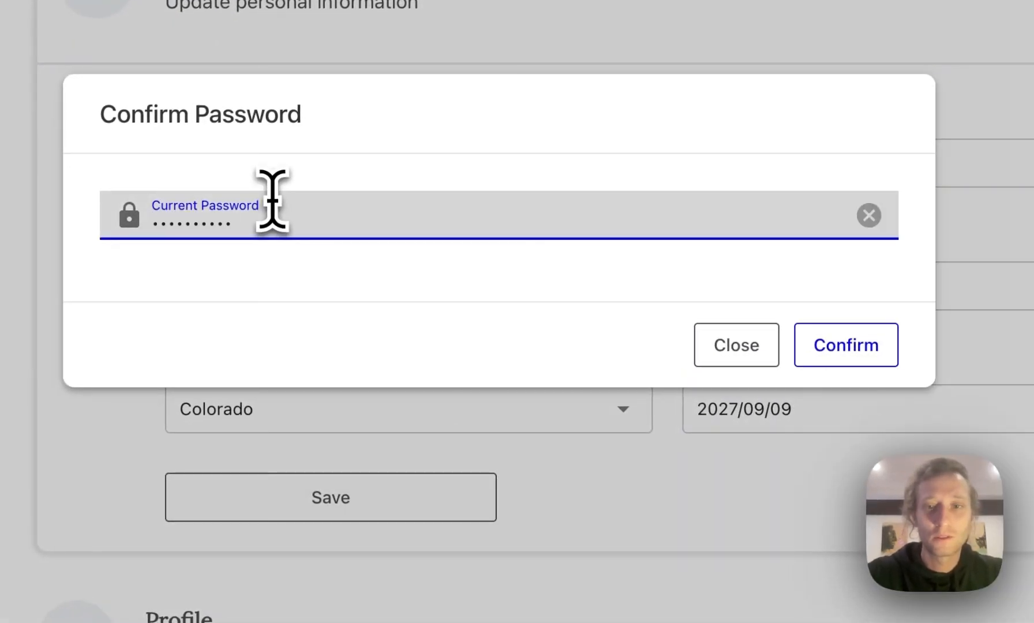
left_click(845, 344)
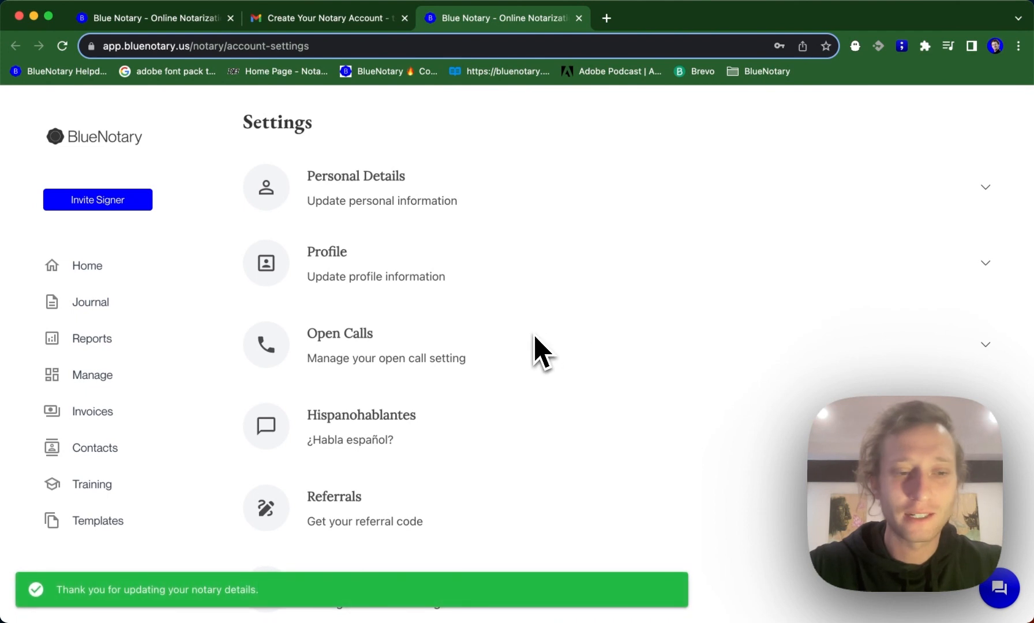
scroll("down", 3)
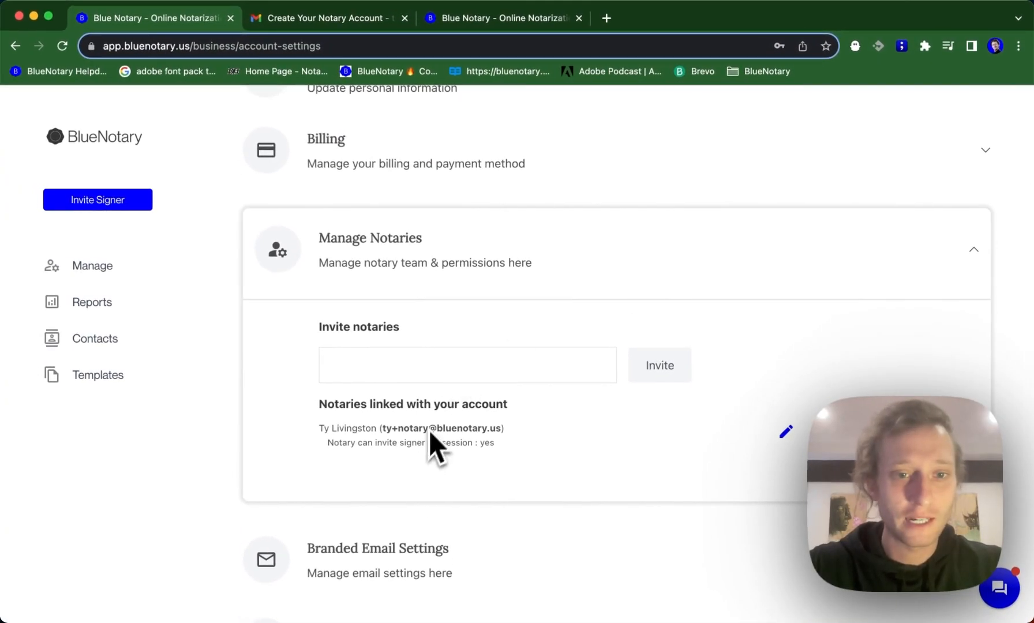
mouse_move(388, 461)
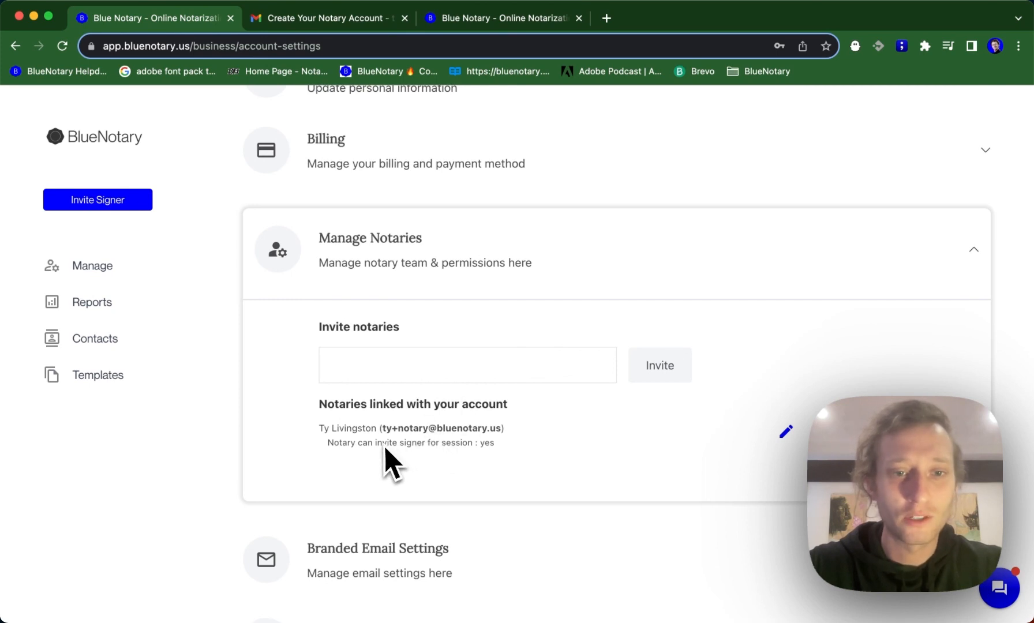
- Invite a second notary by email, allowing them to invite signers for sessions
left_click(467, 365)
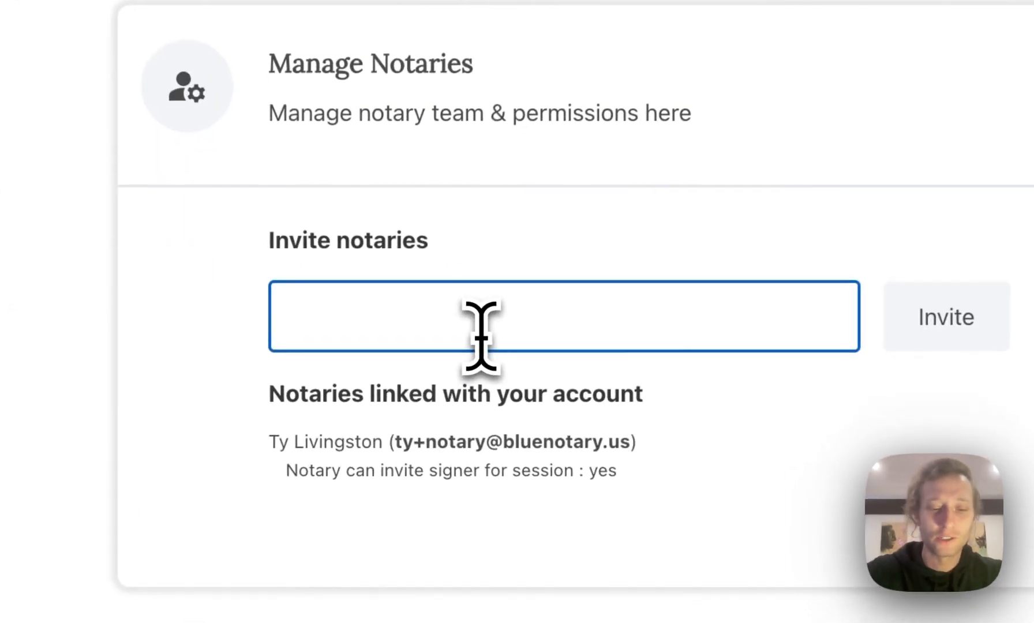
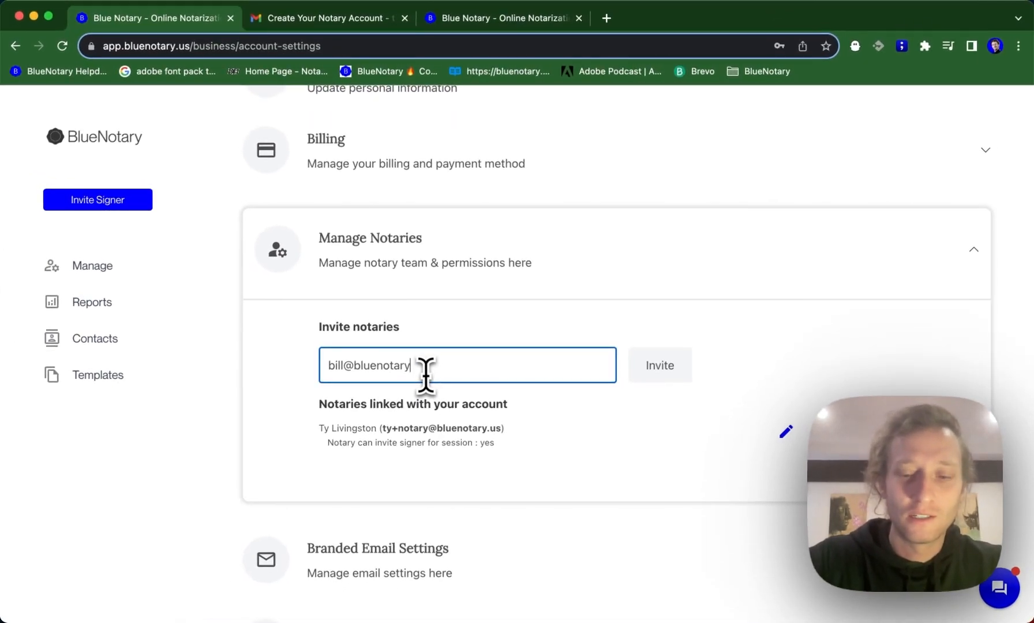
left_click(658, 365)
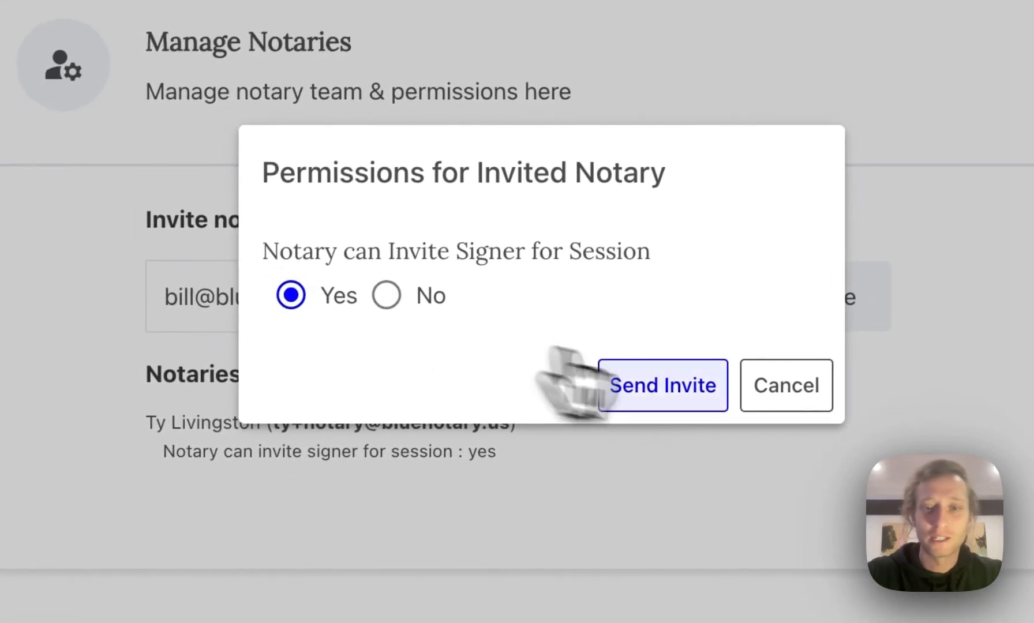
left_click(661, 384)
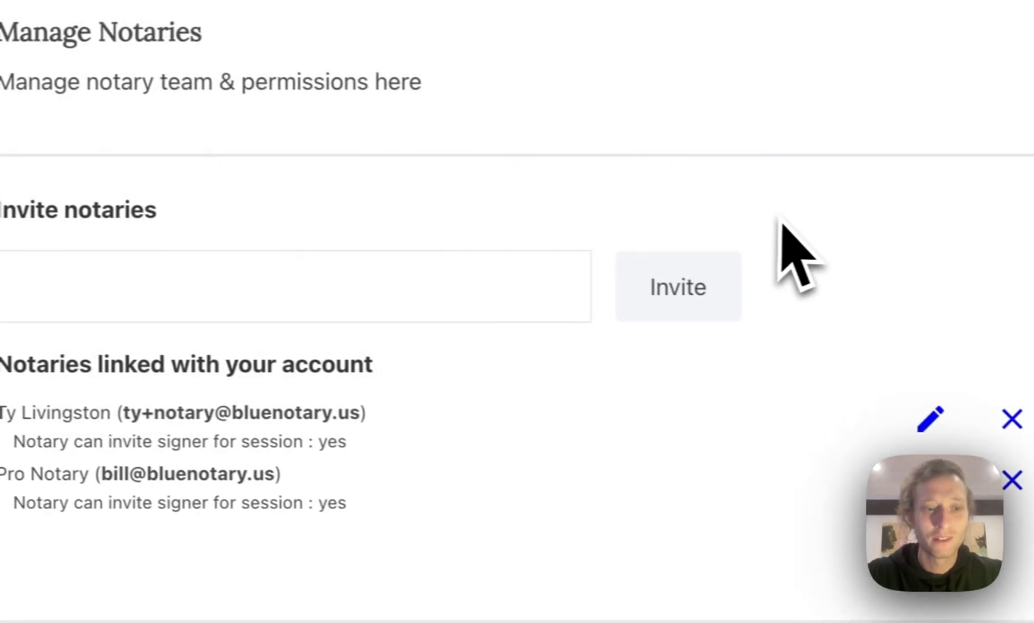